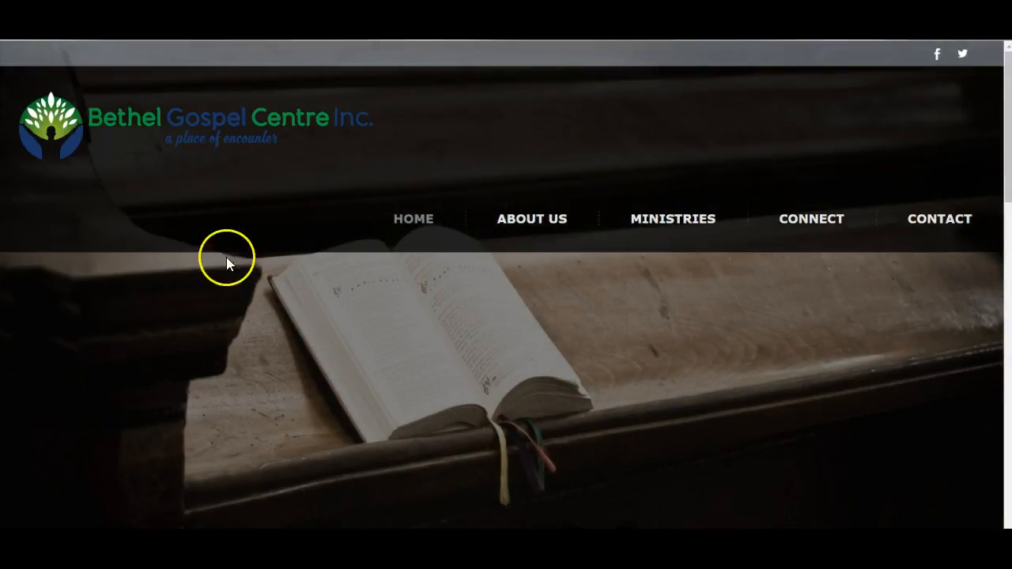
mouse_move(309, 176)
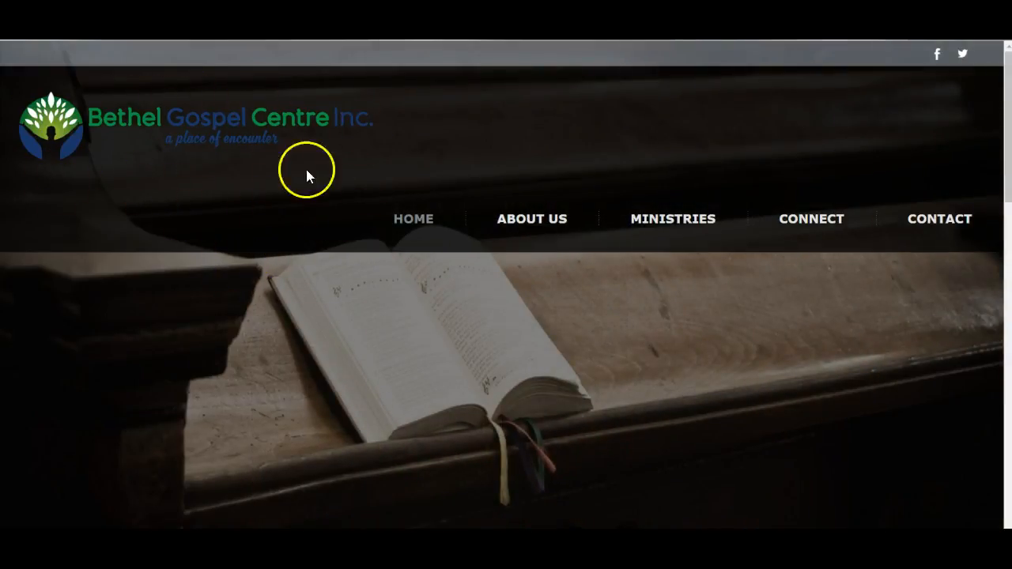
mouse_move(342, 149)
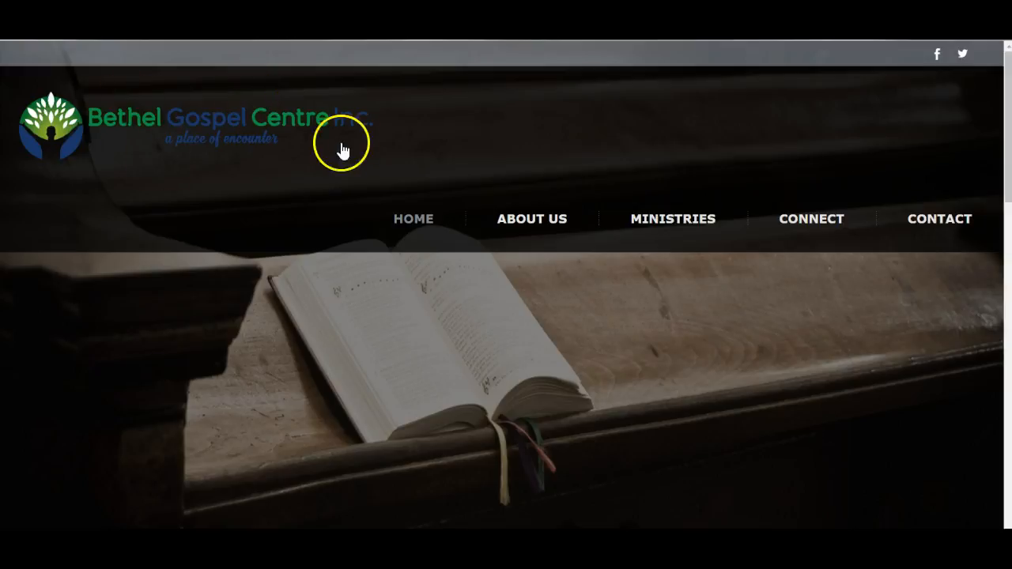
mouse_move(772, 272)
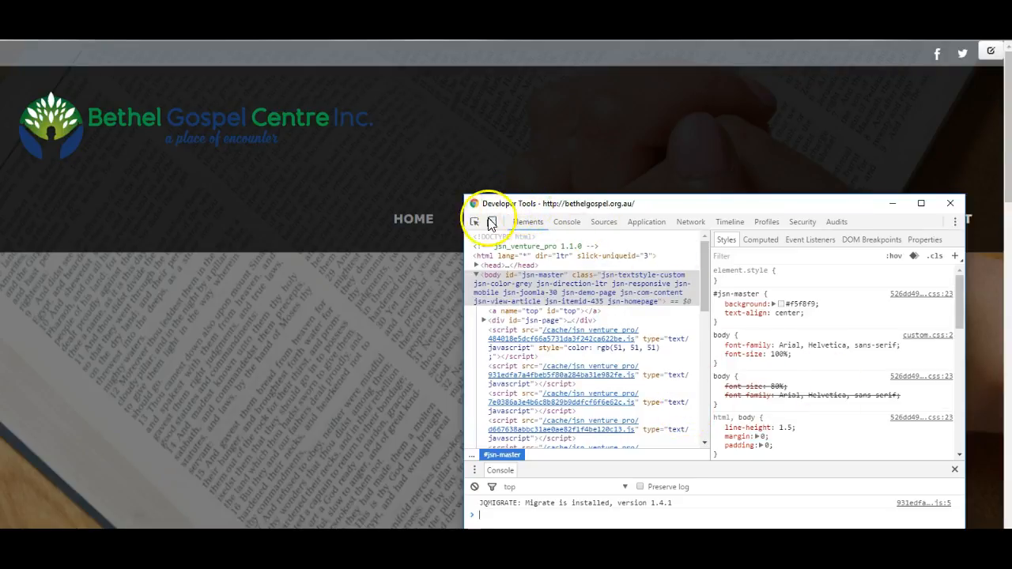
mouse_move(475, 221)
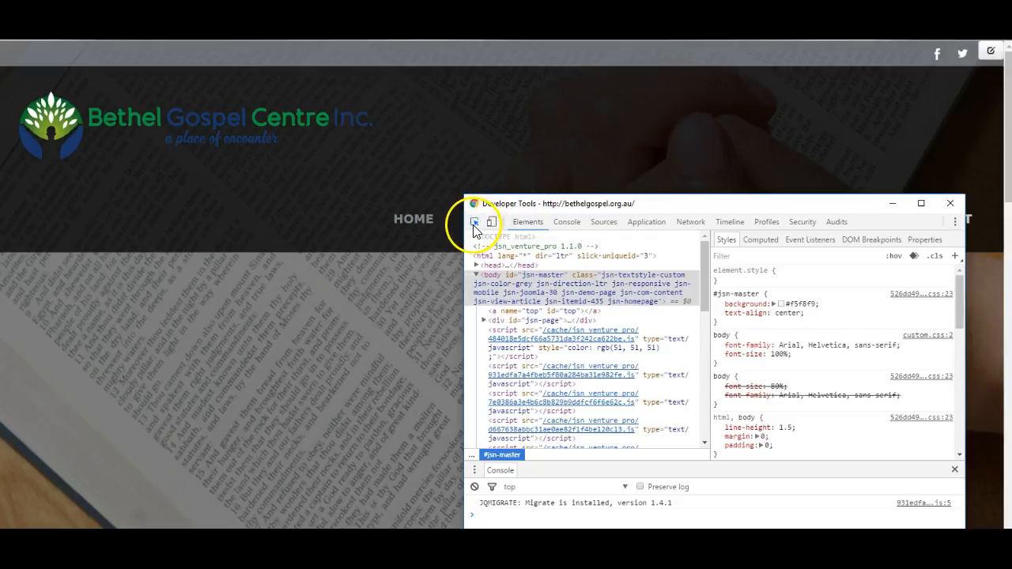
- Select the header logo's img element with the element picker and review its style rules
left_click(474, 221)
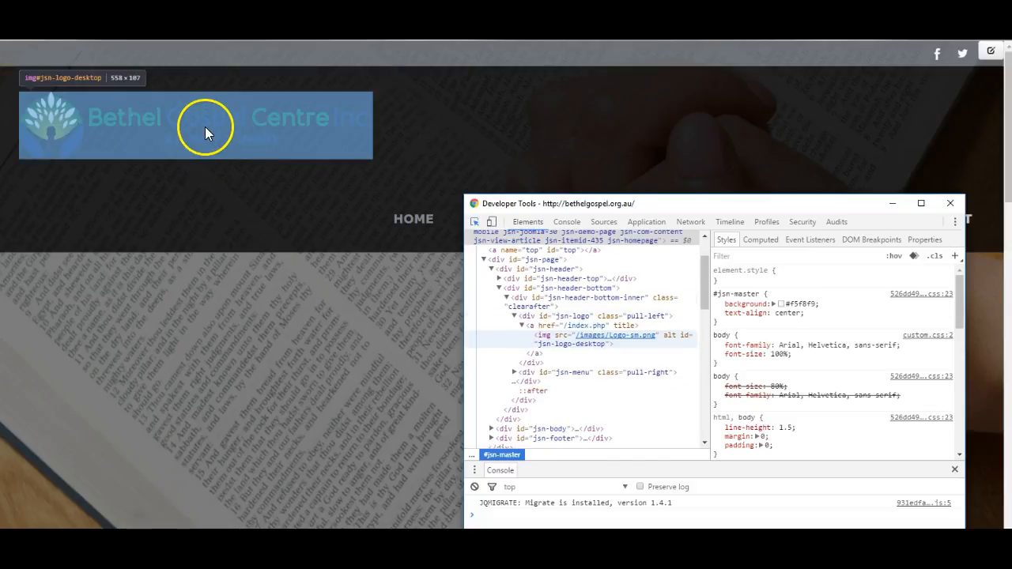
left_click(245, 149)
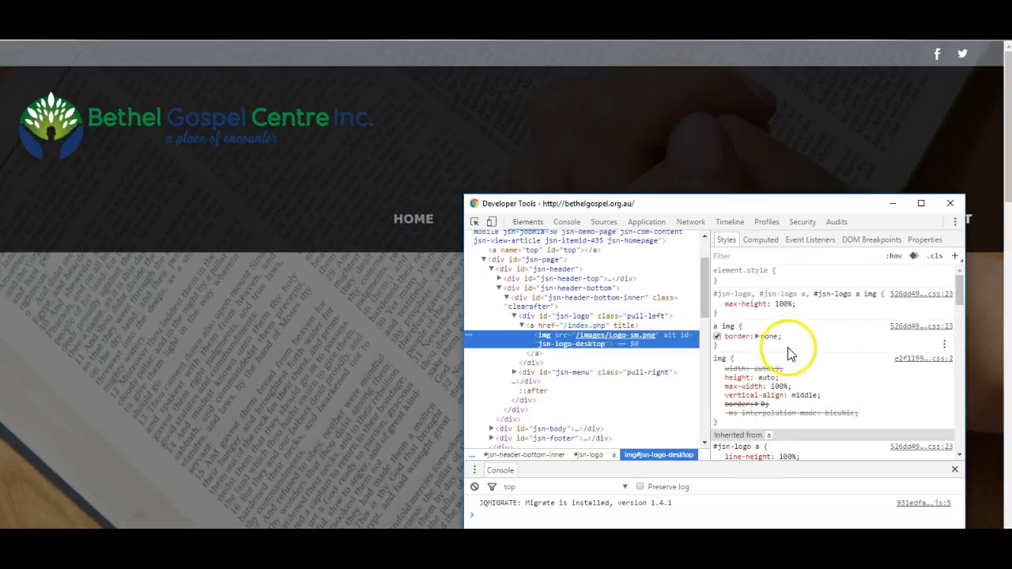
scroll("down", 3)
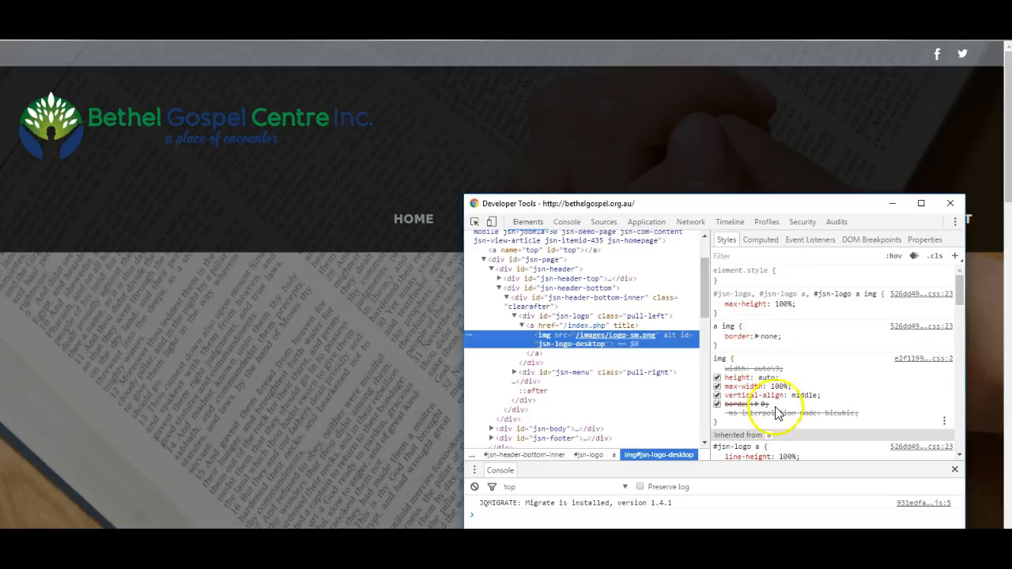
scroll("down", 3)
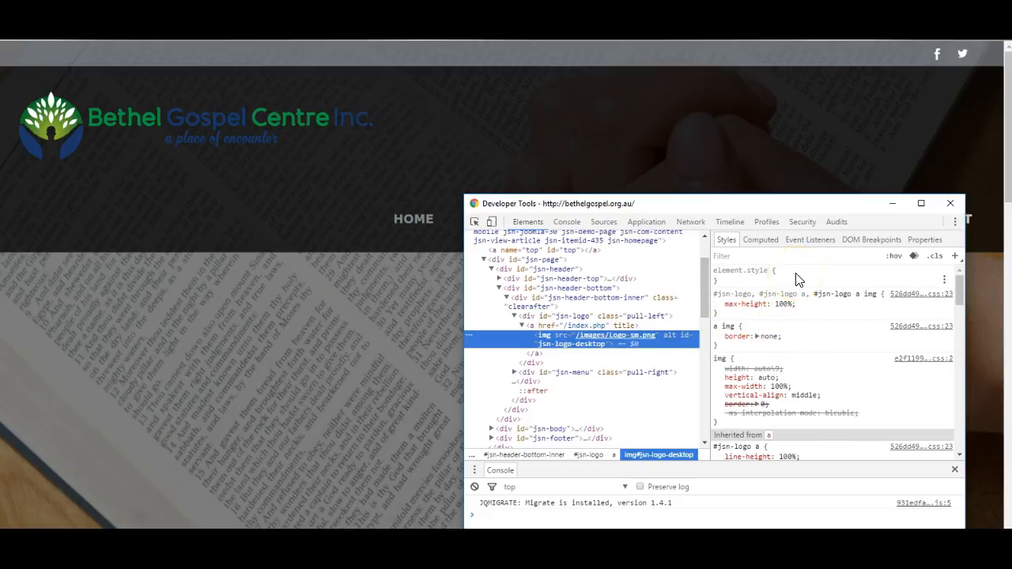
- Add an inline element.style rule width: 250px to the logo image
left_click(726, 282)
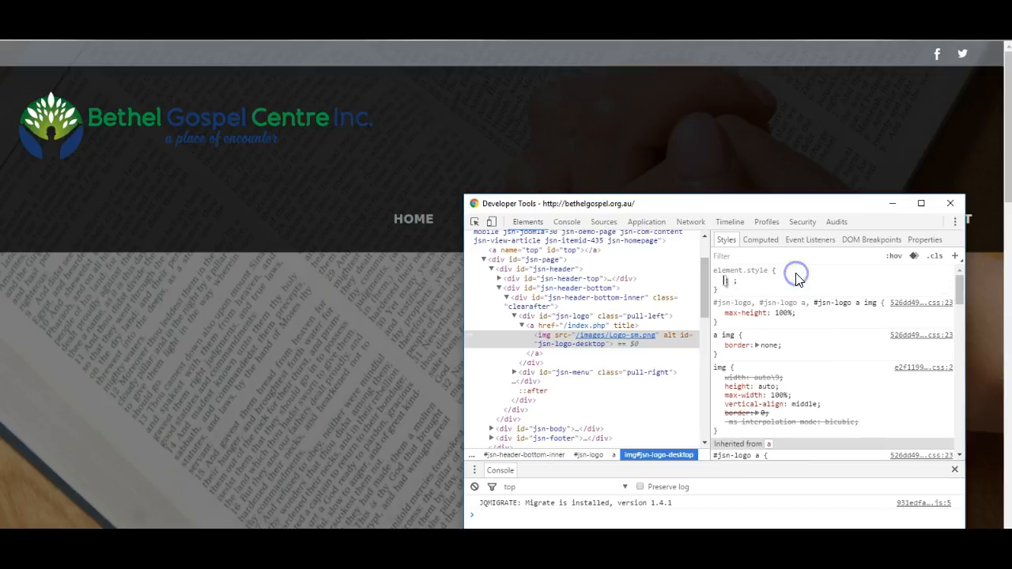
type("width:")
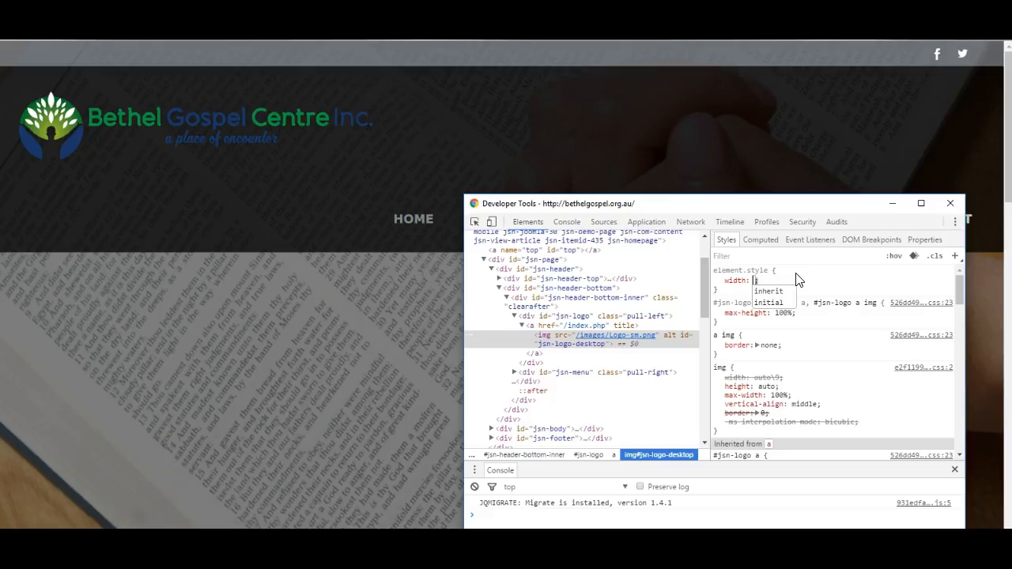
type("250px;")
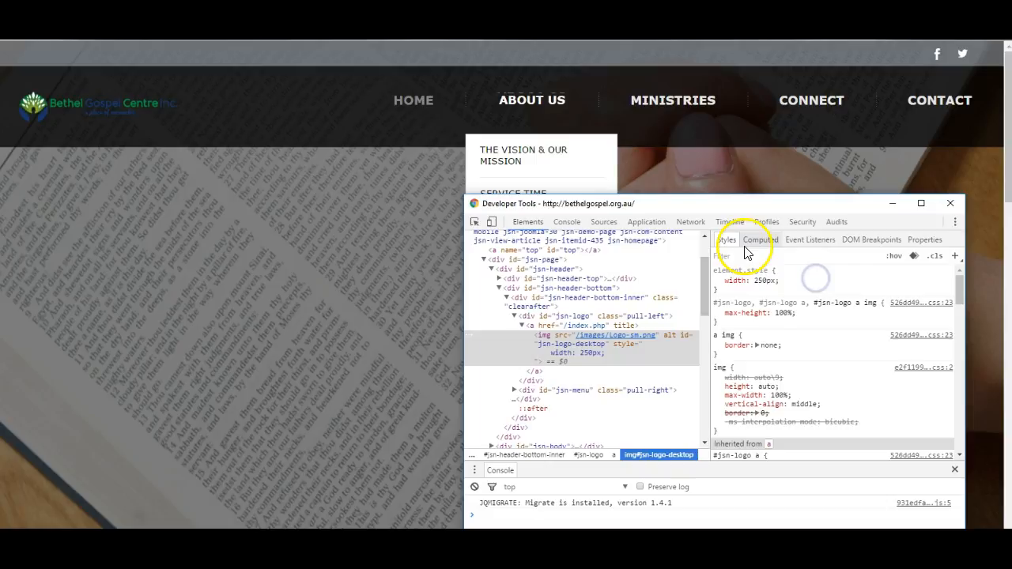
mouse_move(430, 221)
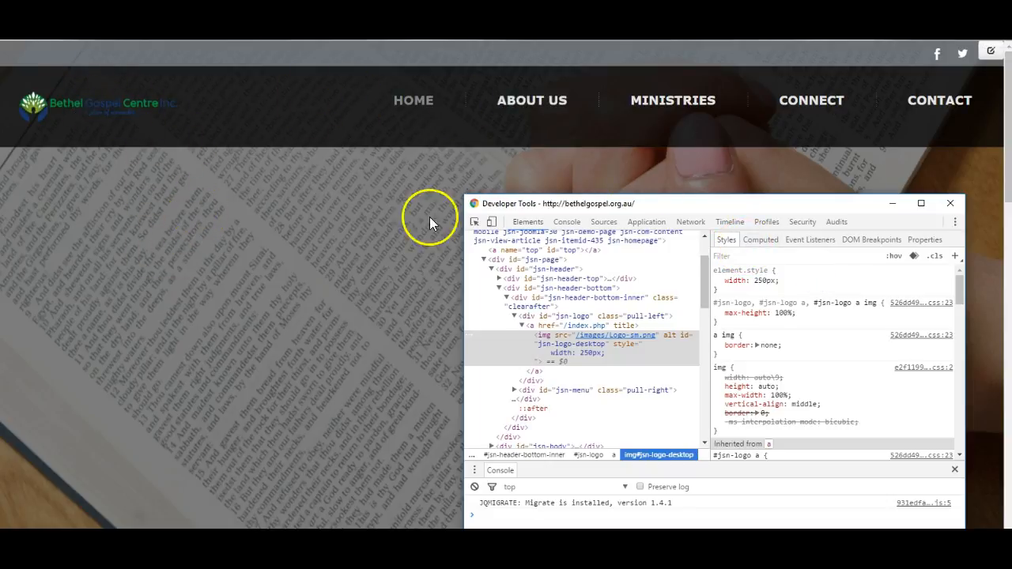
mouse_move(409, 119)
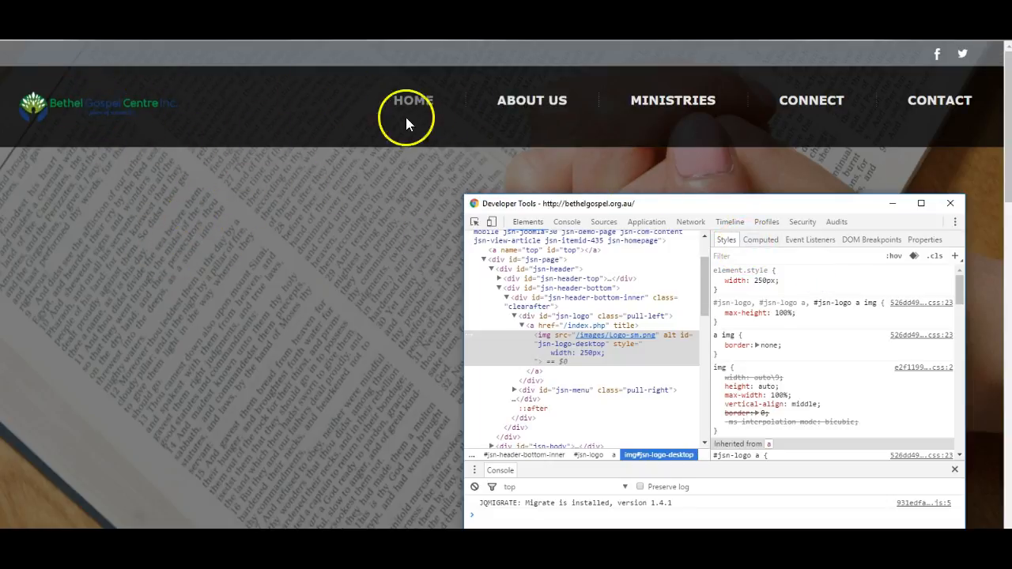
mouse_move(220, 267)
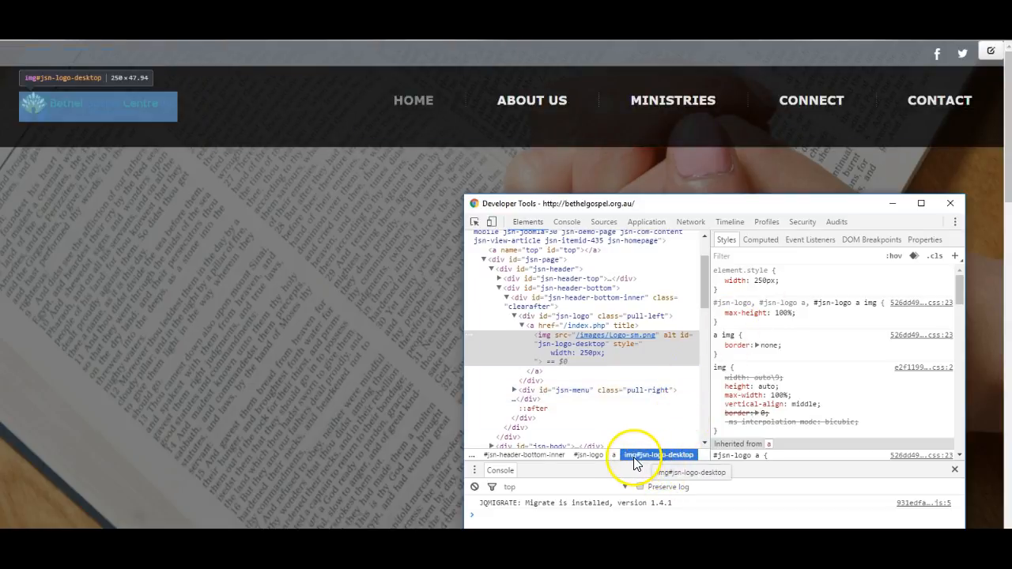
mouse_move(647, 457)
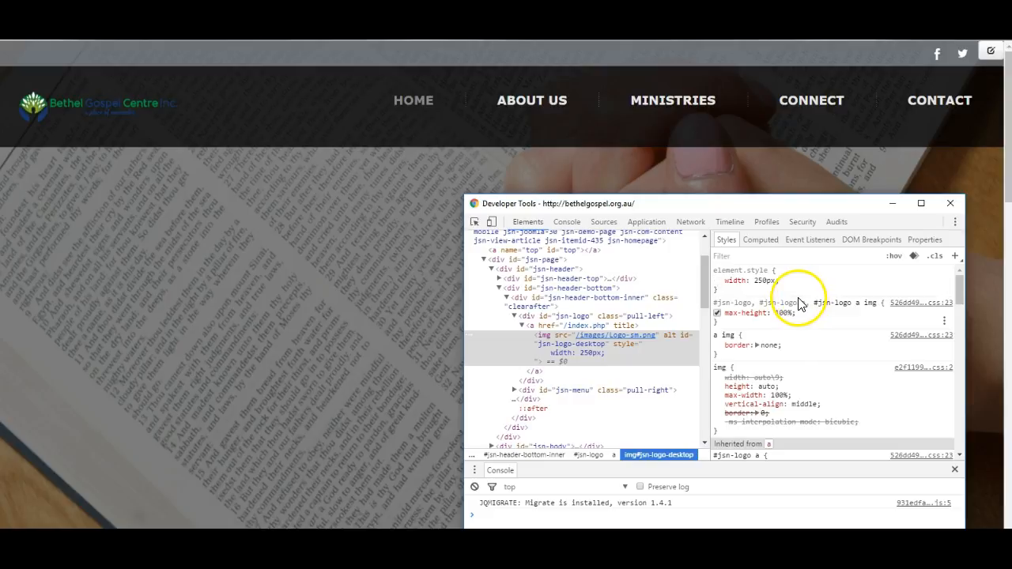
scroll("down", 3)
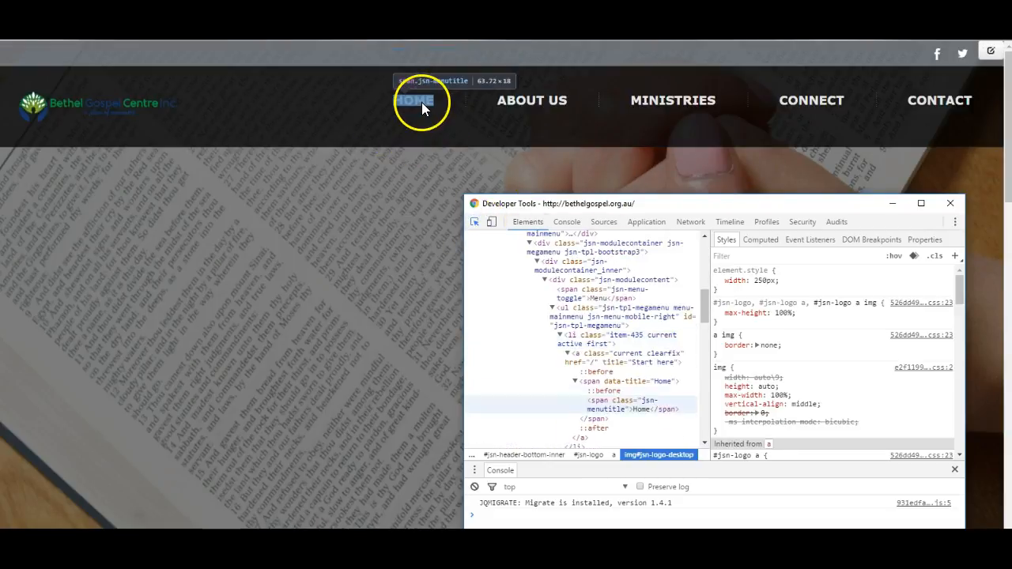
- Select the HOME menu item's title span and review its inherited font and display rules
left_click(625, 408)
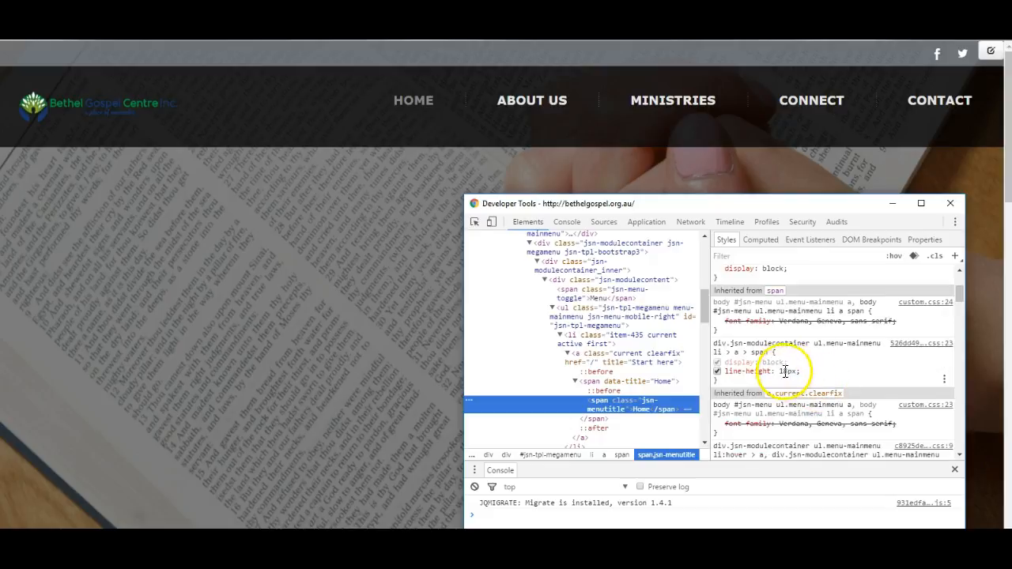
left_click(791, 371)
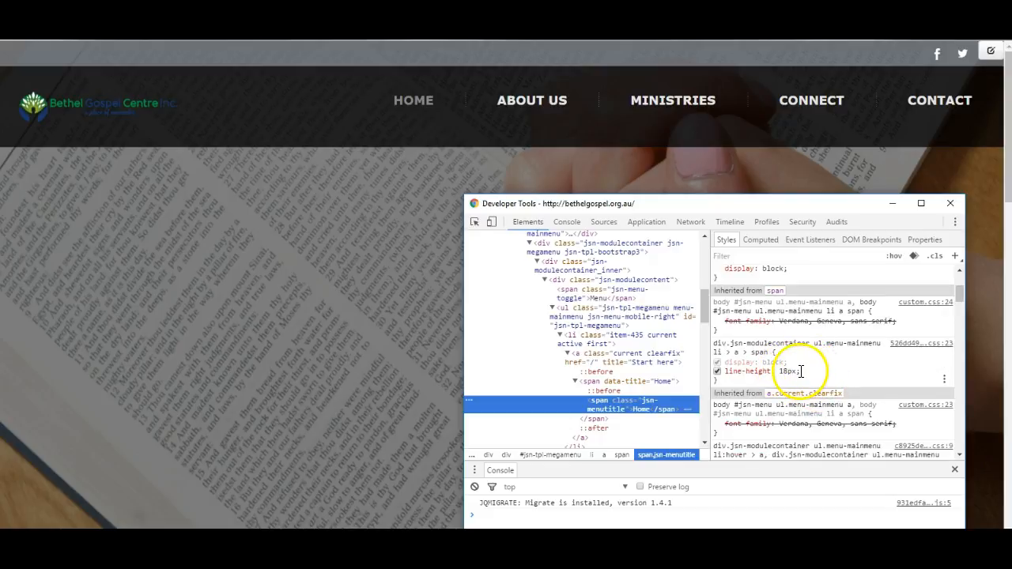
scroll("up", 3)
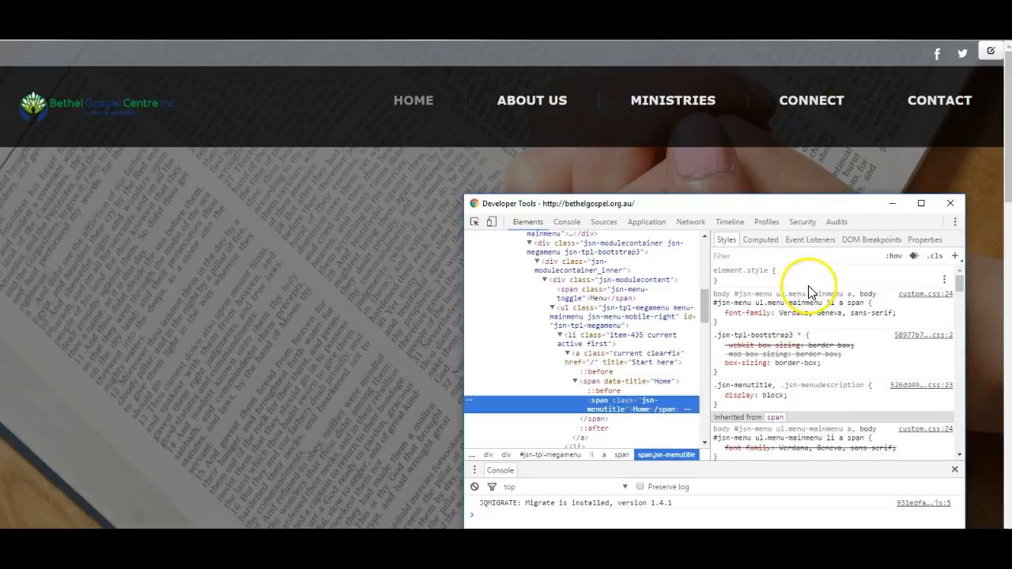
scroll("down", 3)
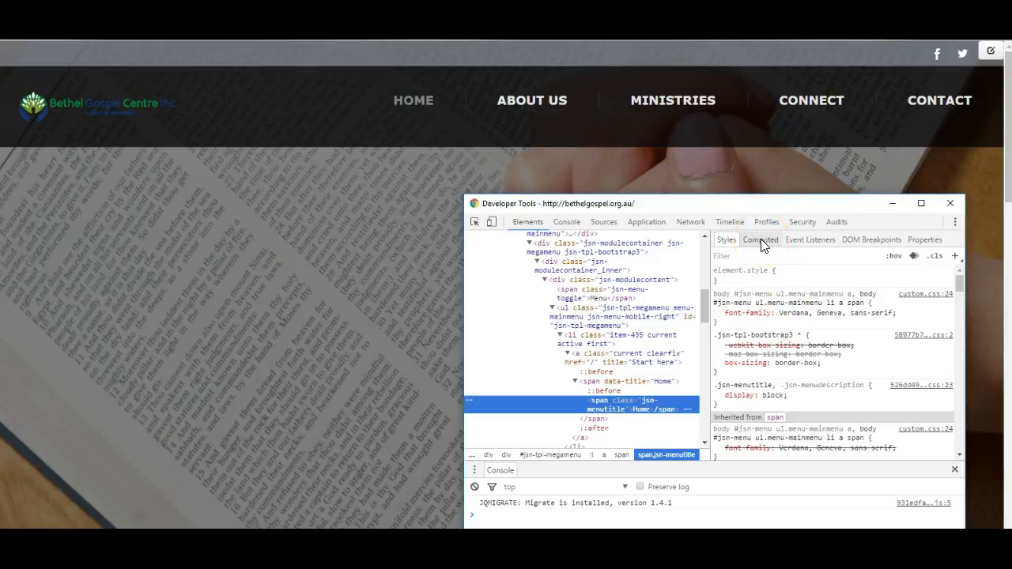
- Via the Computed color entry, jump to the active link rule and change its hex value to dark blue
left_click(760, 240)
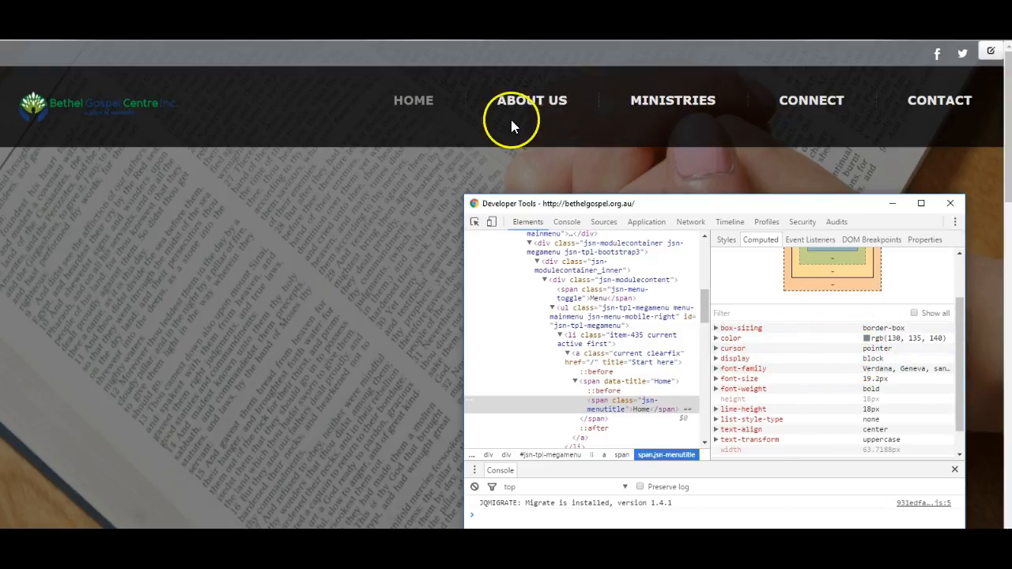
mouse_move(892, 345)
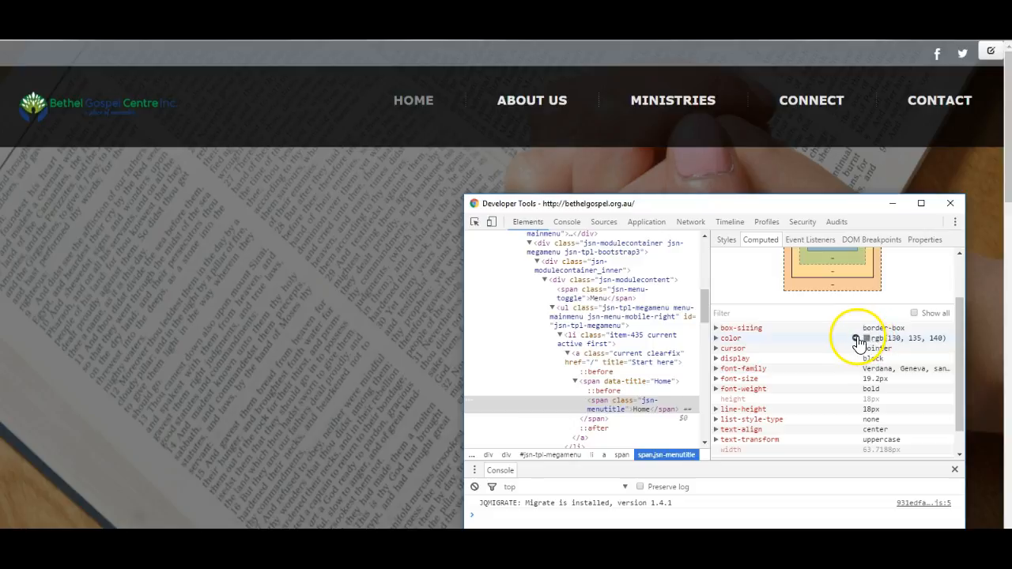
left_click(724, 241)
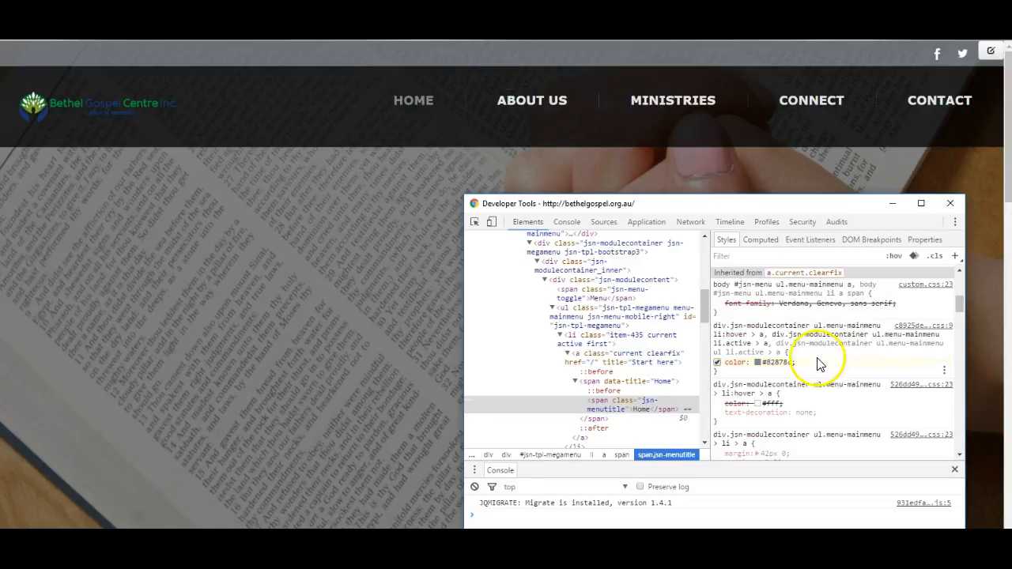
mouse_move(803, 340)
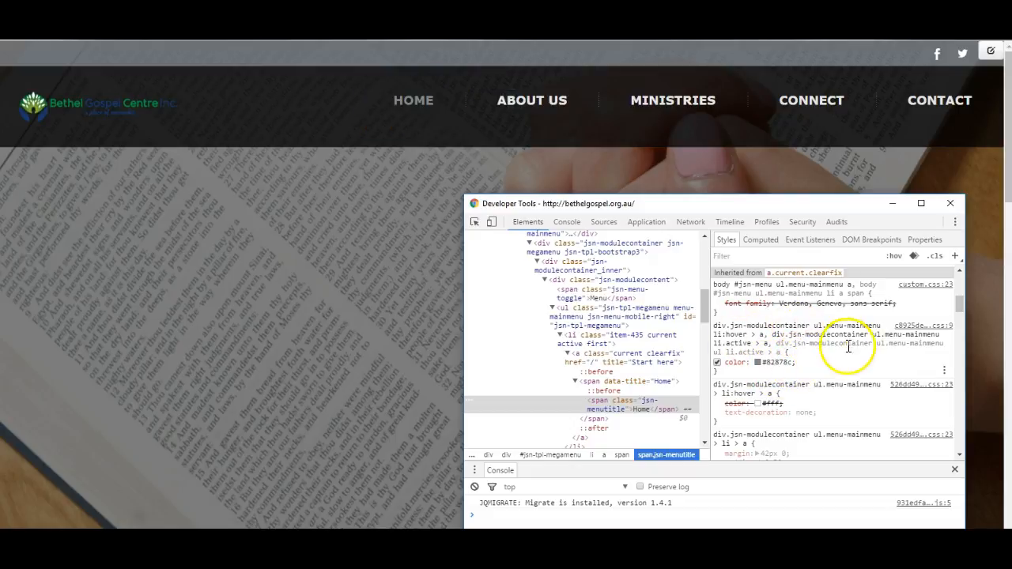
left_click(759, 362)
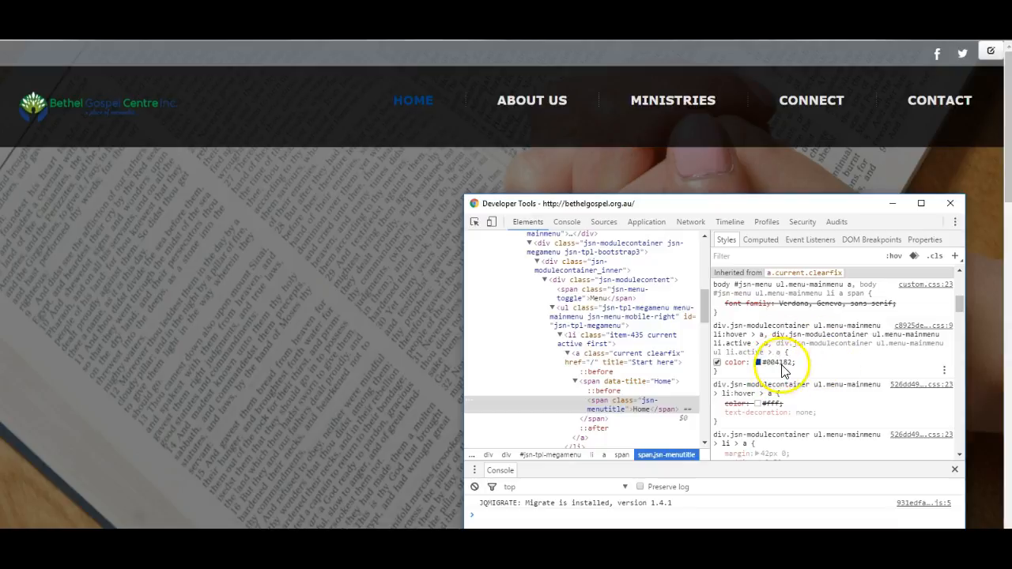
mouse_move(925, 331)
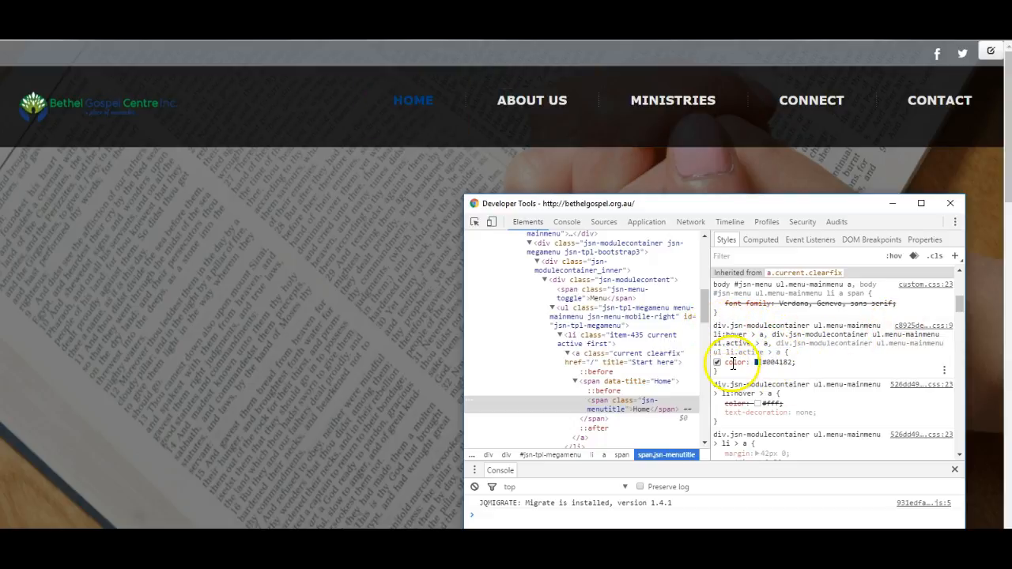
mouse_move(794, 373)
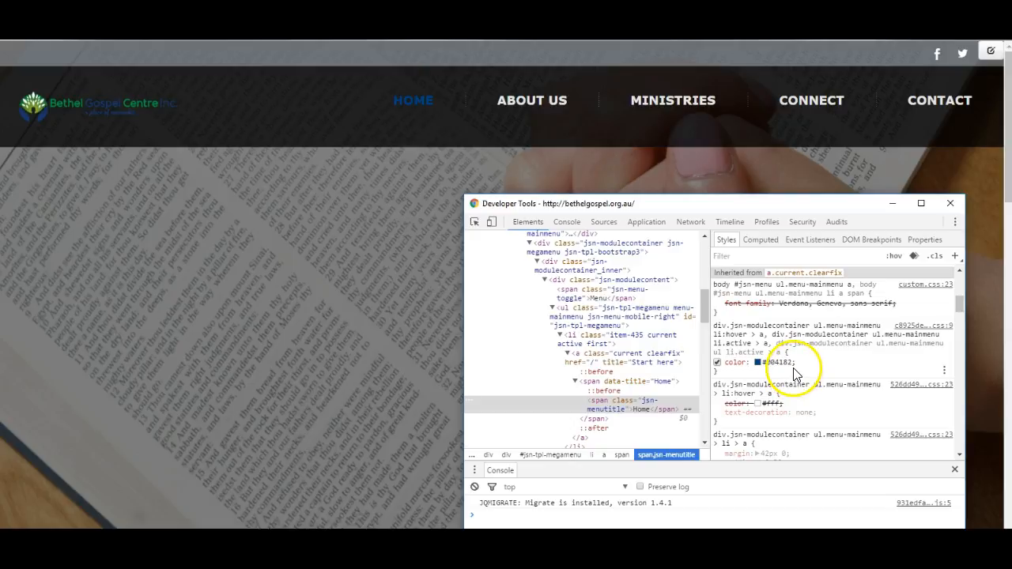
mouse_move(381, 304)
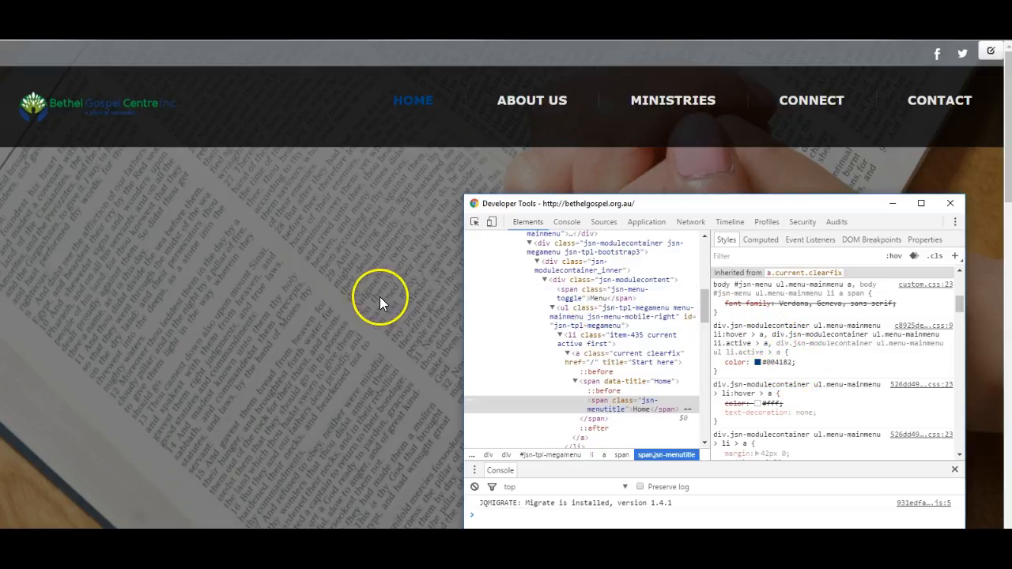
- Scroll down the page so a body content image and its style rules are shown
scroll("down", 3)
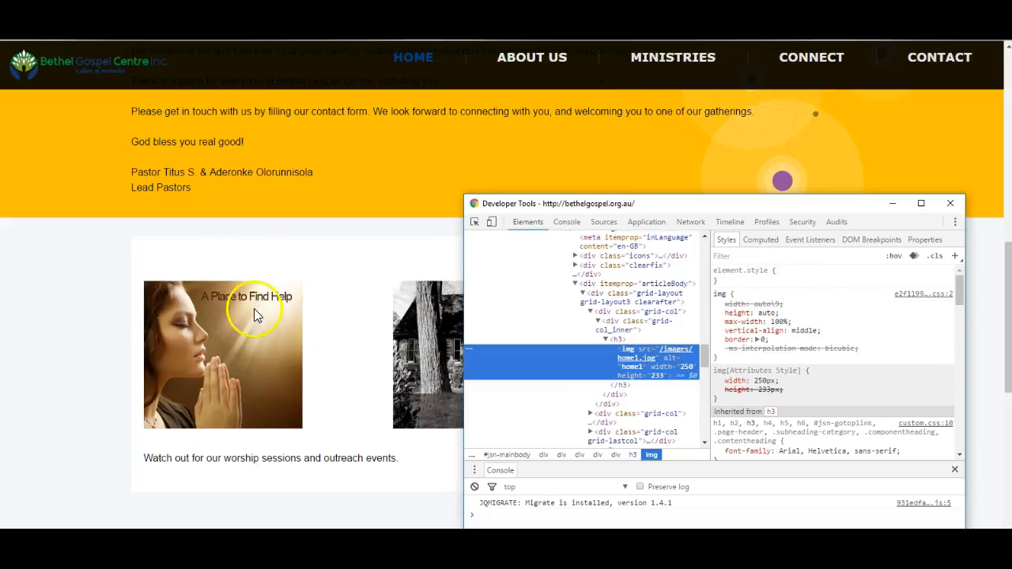
scroll("down", 3)
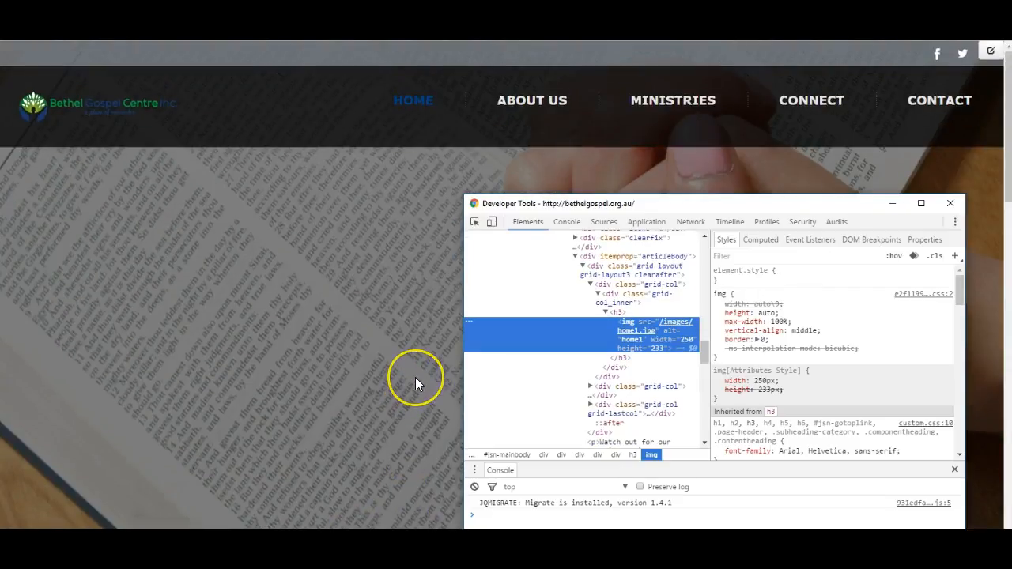
mouse_move(418, 378)
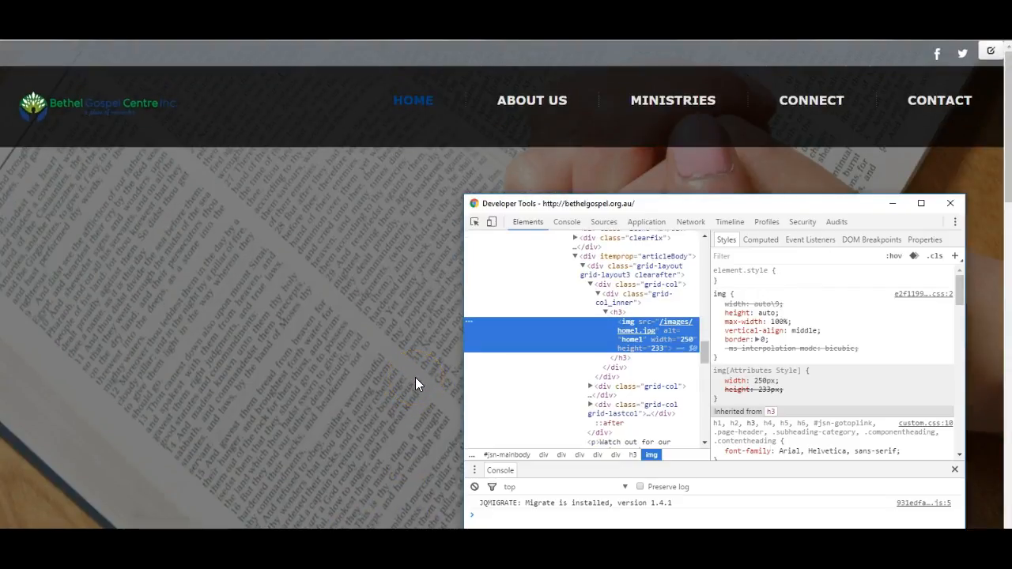